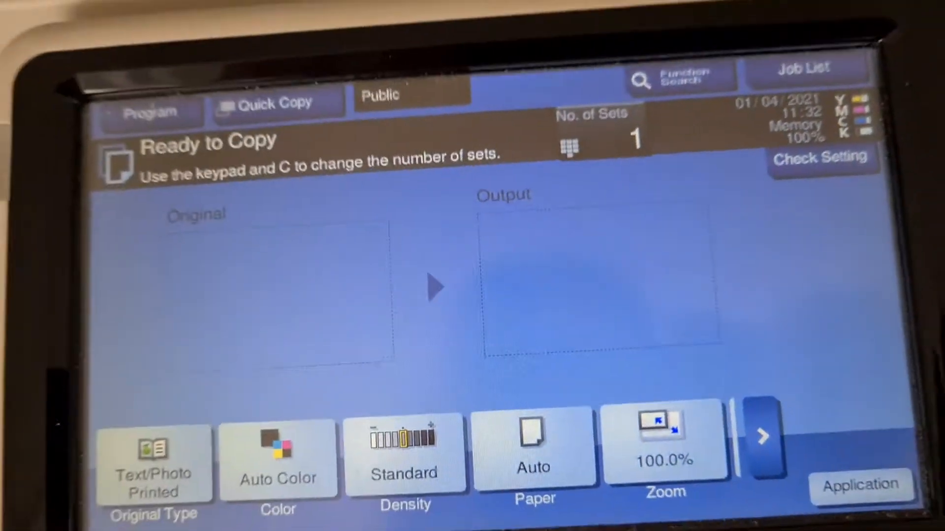
Set copying to Full Color on A4 paper at 400.0% zoom, then bring up the Application functions.
left_click(277, 457)
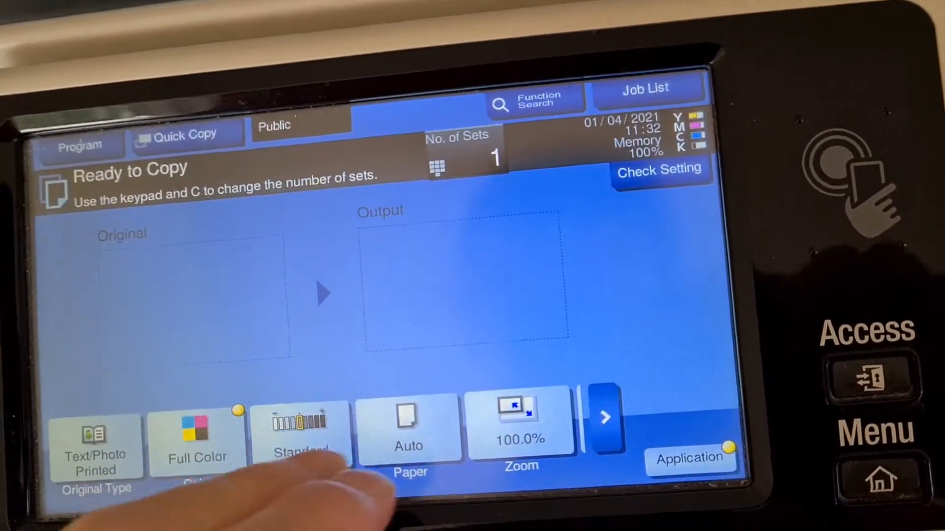
left_click(409, 428)
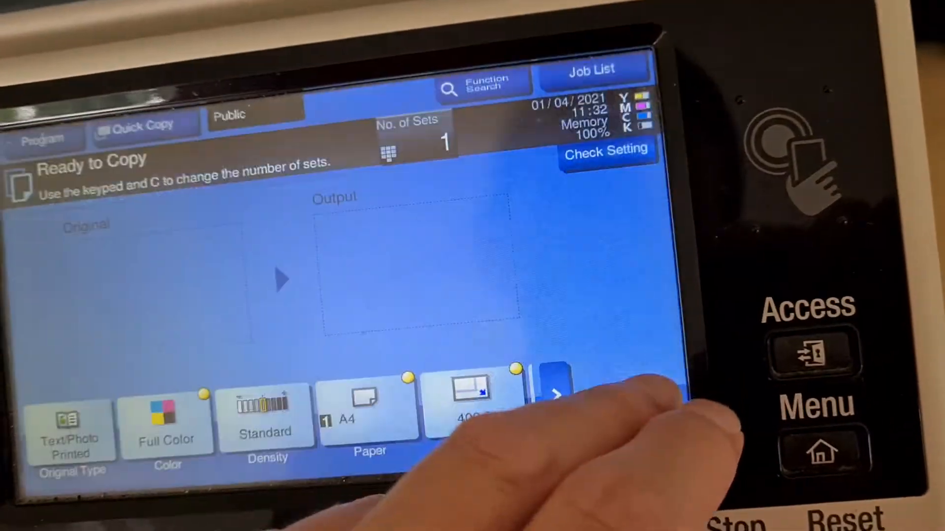
left_click(554, 395)
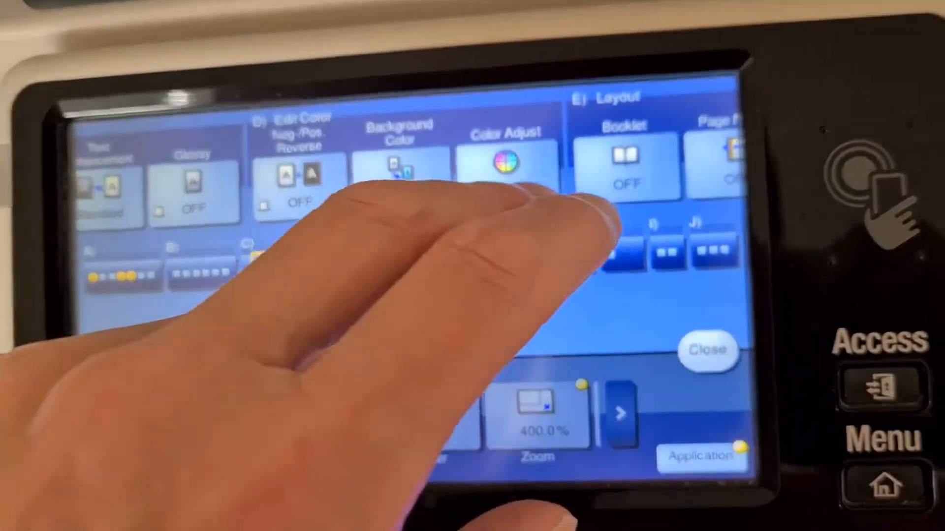
Choose Plum as the copy background colour and go to the Color Adjust settings.
left_click(297, 168)
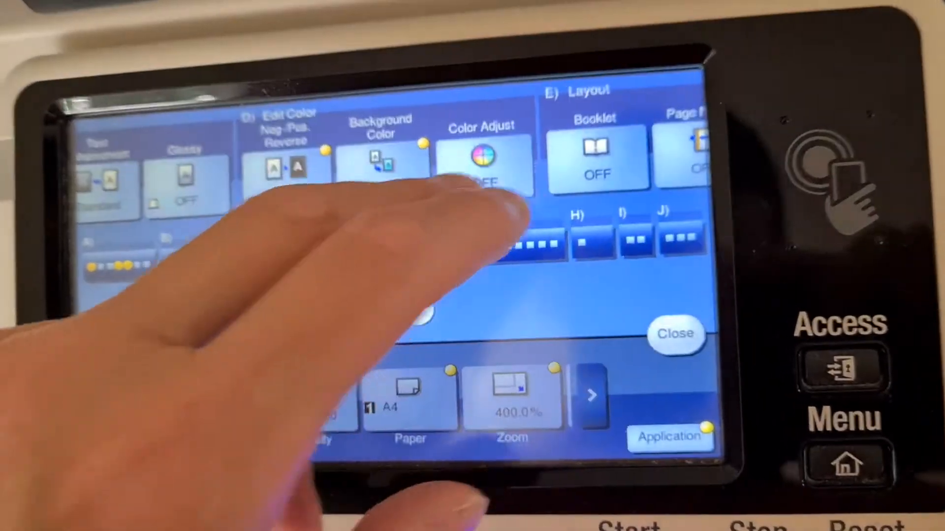
left_click(484, 156)
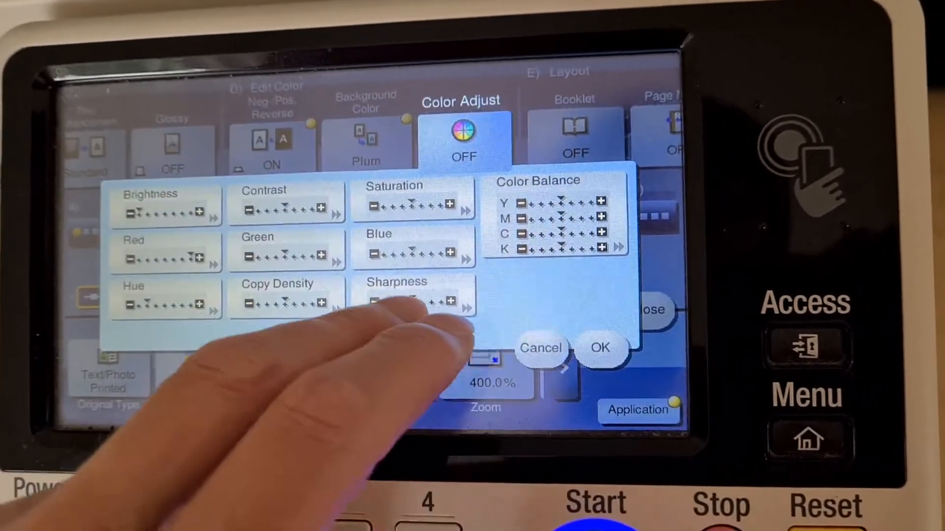
Review the Yellow, Cyan and Black colour balance levels and accept them, returning to Ready to Copy.
left_click(412, 295)
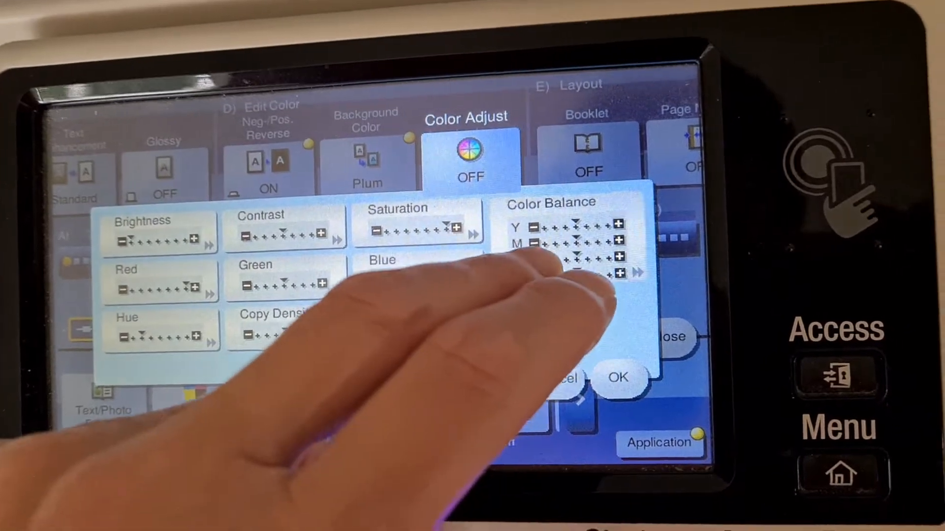
left_click(549, 238)
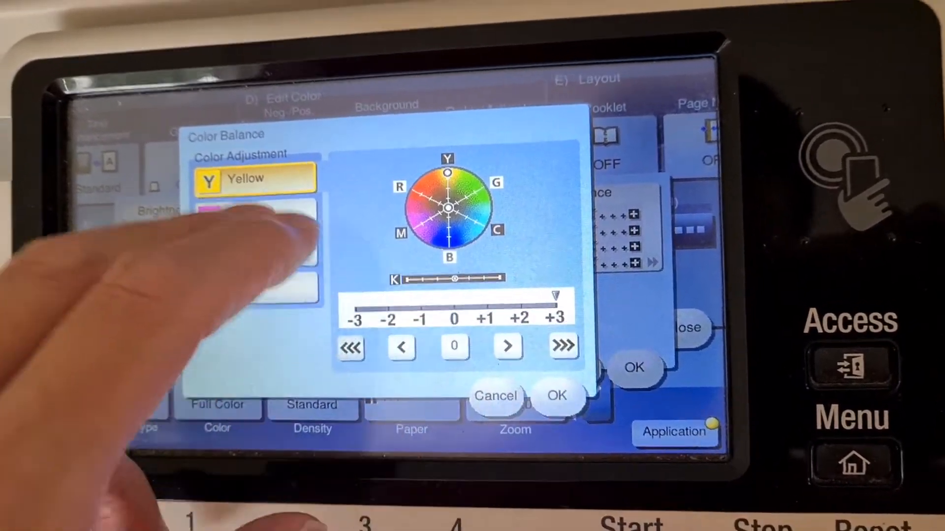
left_click(256, 213)
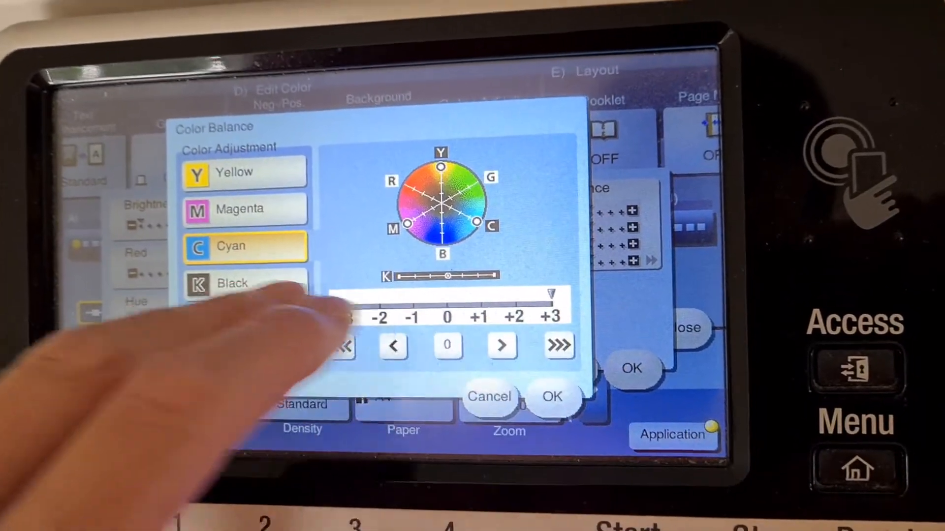
left_click(245, 284)
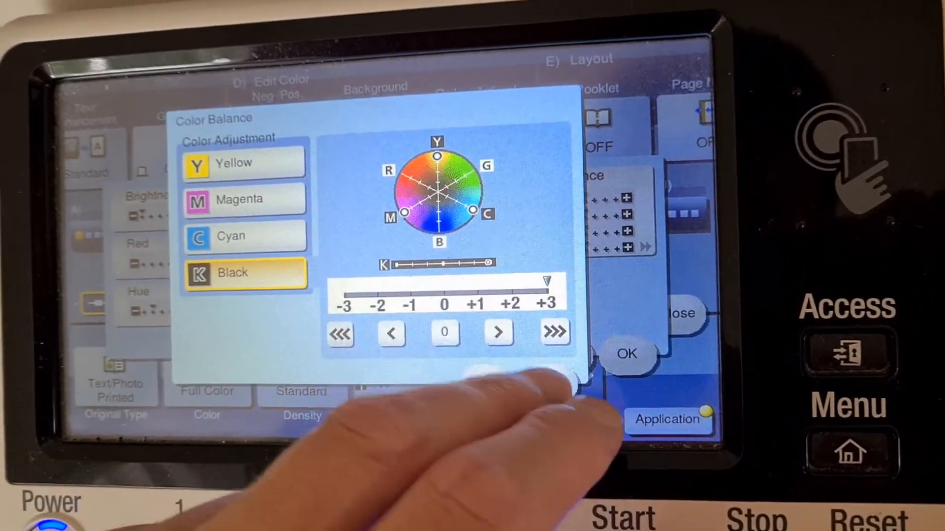
left_click(626, 353)
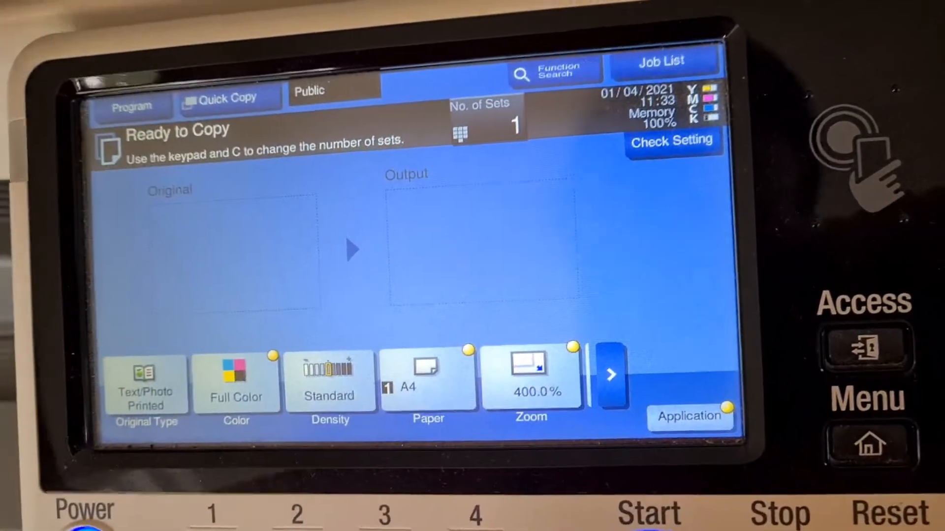